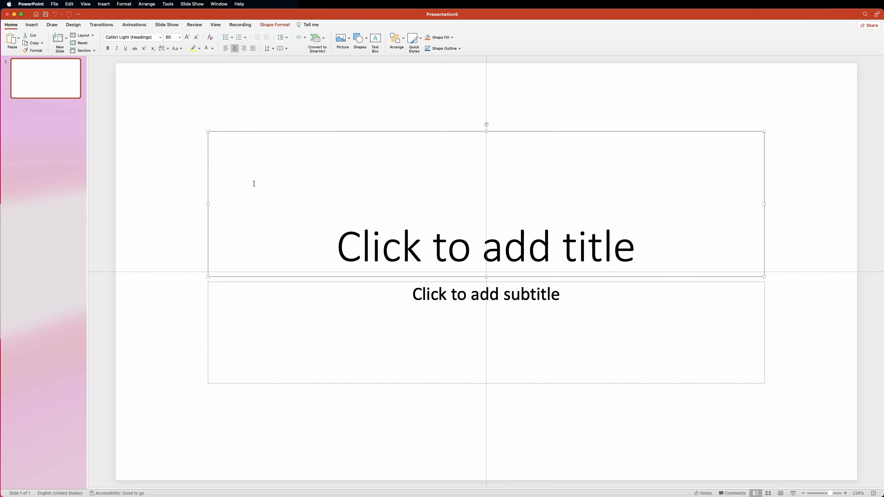
Remove the title and subtitle placeholders and fill the background with custom light grey eaedf1.
left_click(485, 333)
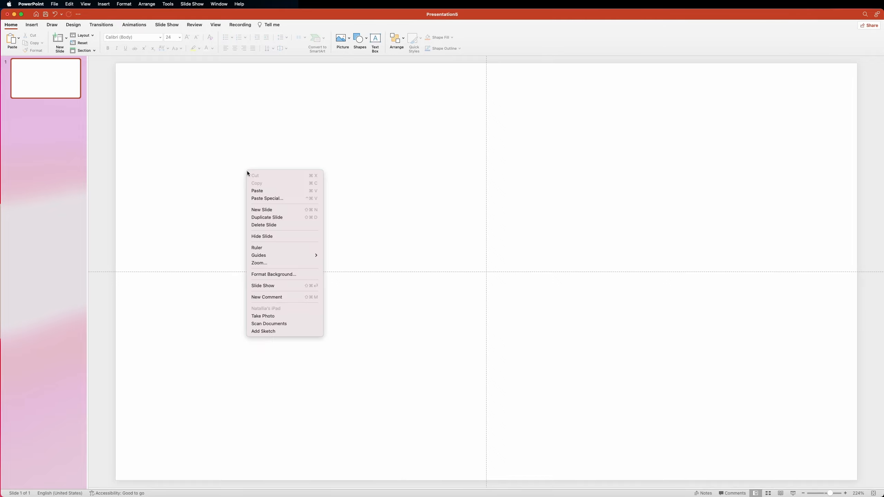
mouse_move(273, 274)
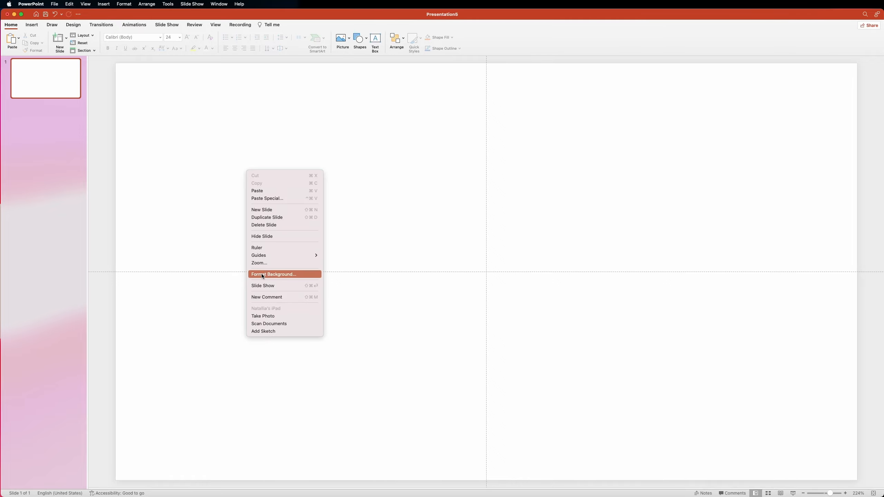
left_click(274, 275)
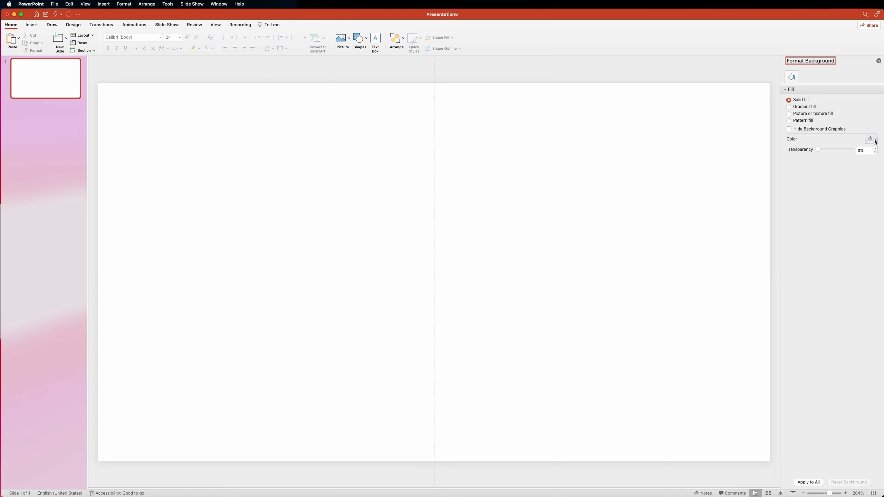
left_click(873, 140)
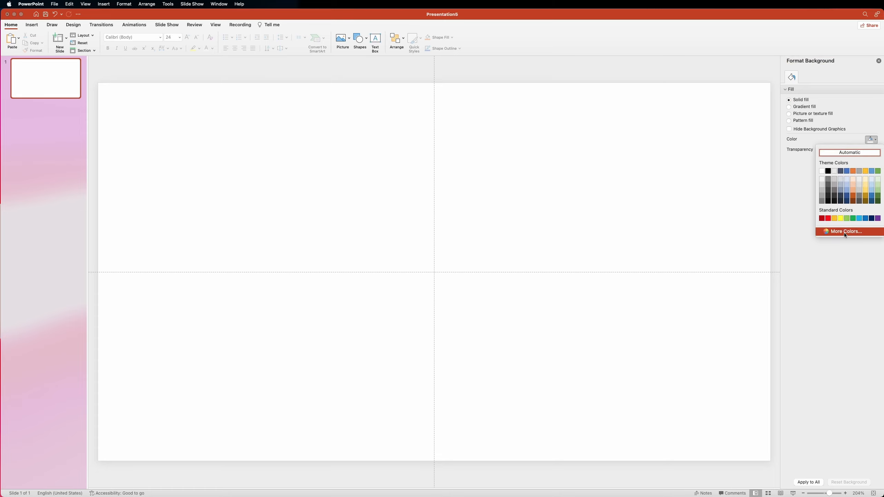
left_click(845, 231)
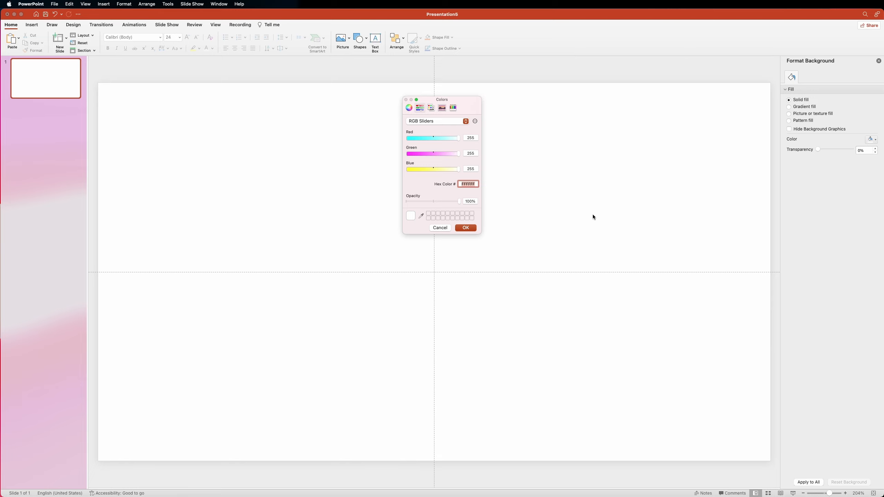
type("eaed")
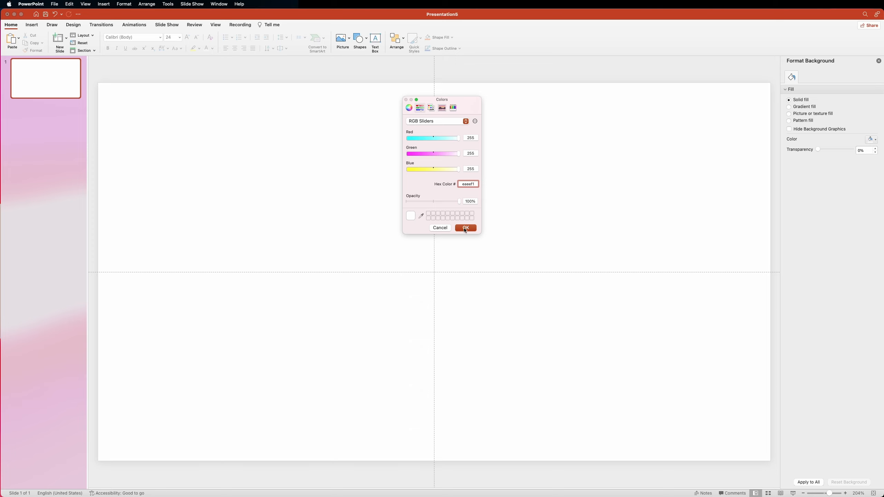
left_click(465, 228)
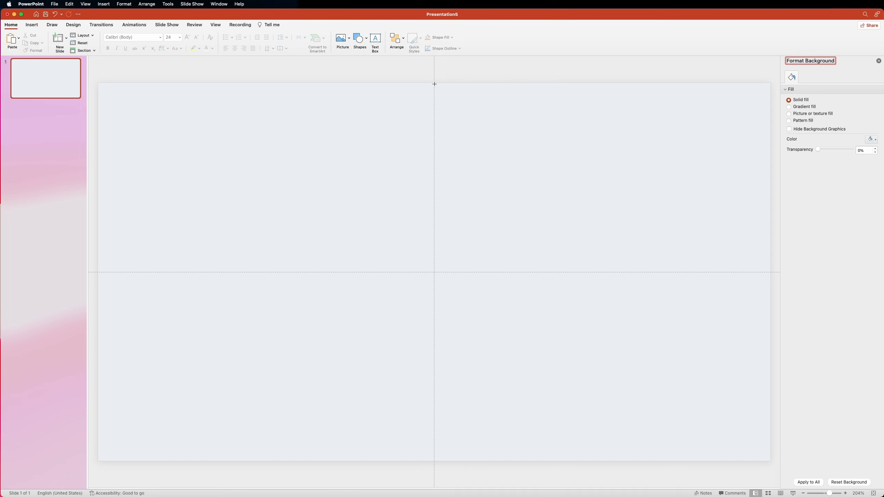
Draw a blue rectangle from the top-centre guide to the slide's bottom-right corner.
left_click_drag(434, 83, 641, 350)
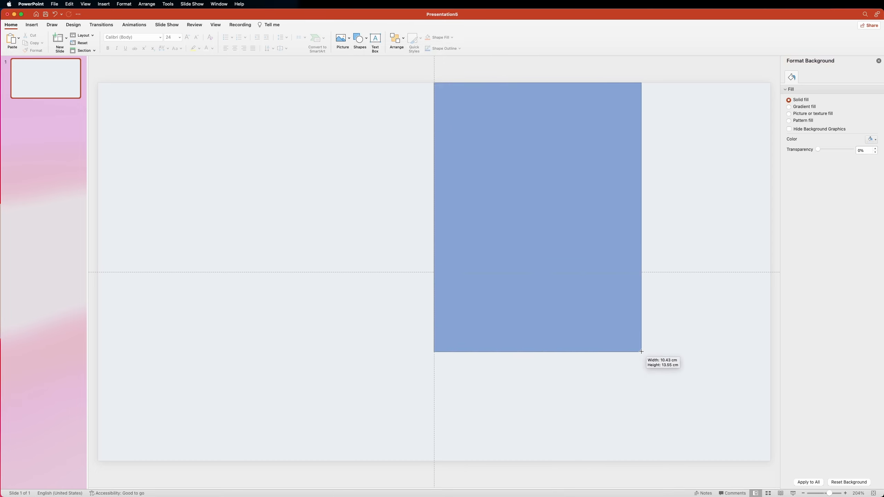
left_click_drag(641, 351, 768, 459)
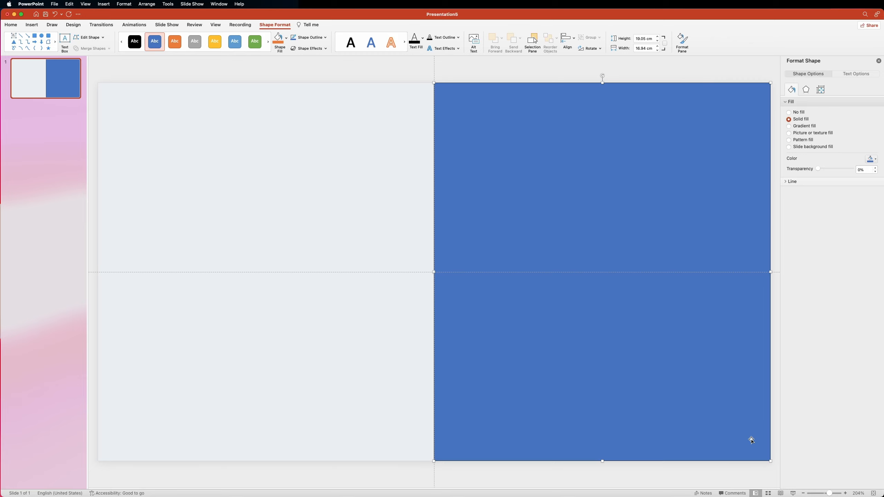
mouse_move(561, 297)
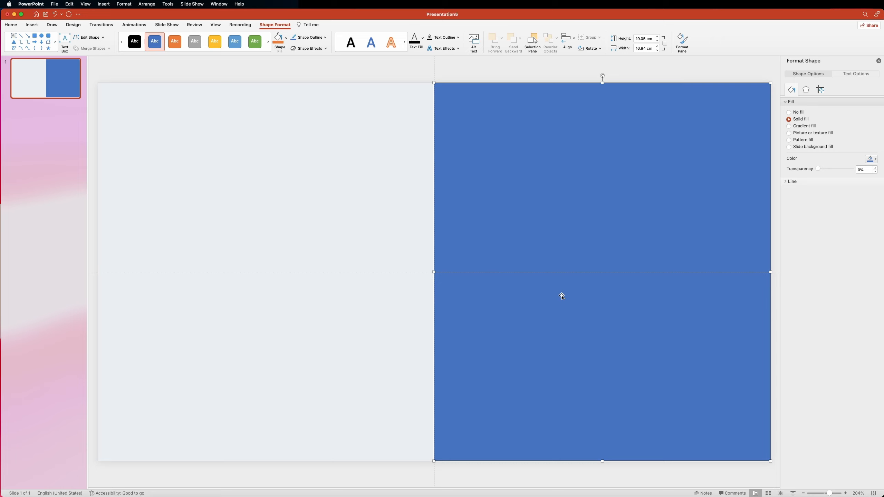
mouse_move(516, 143)
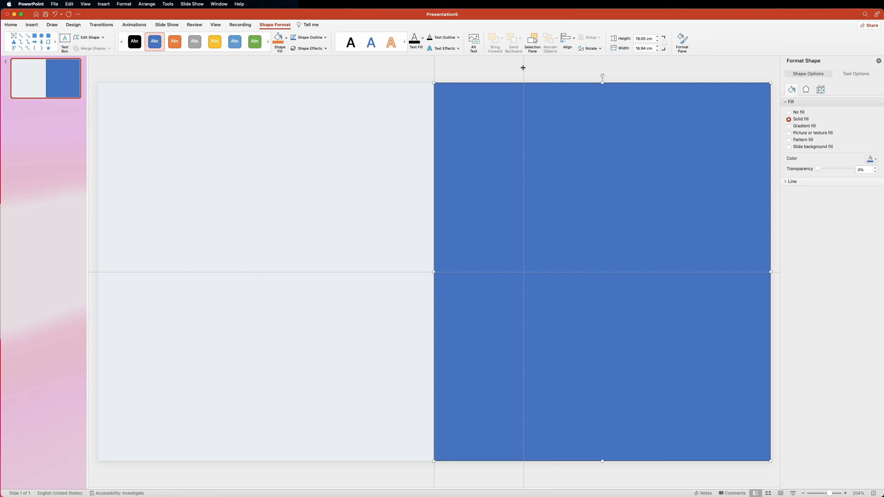
Slant the rectangle's top-left corner rightward via Edit Points and place a second blue panel at the left edge.
left_click(89, 38)
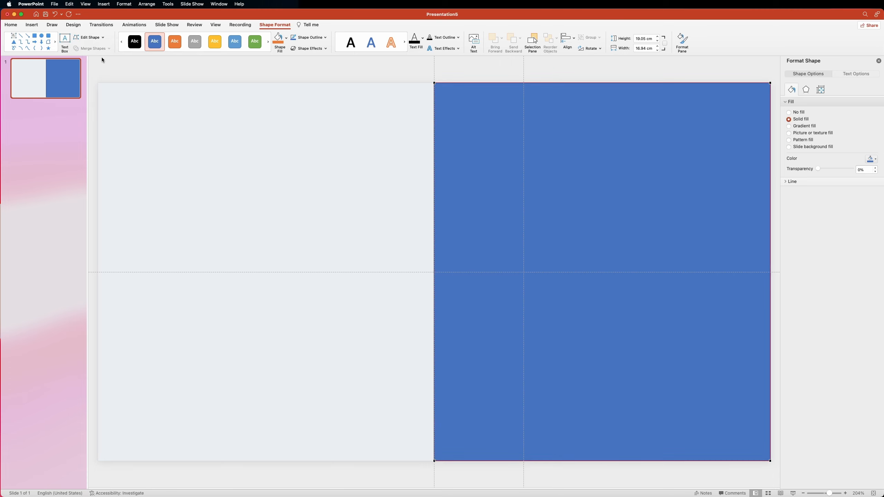
left_click(10, 24)
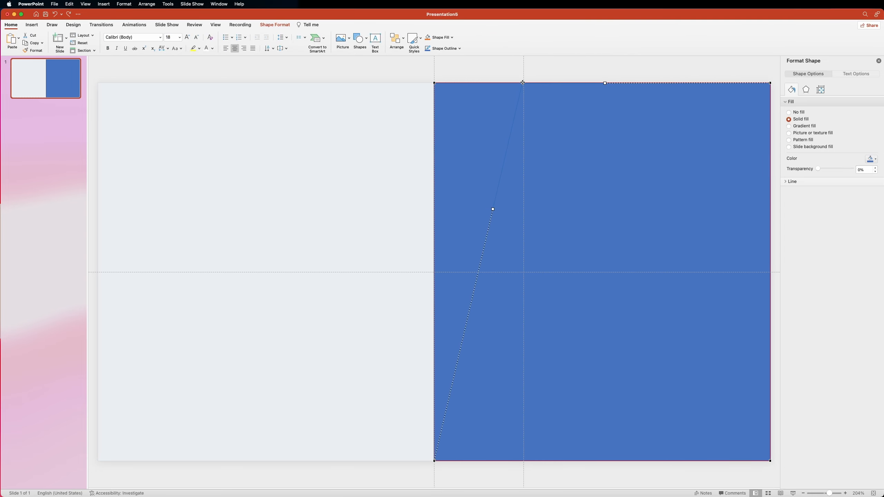
left_click_drag(435, 84, 524, 83)
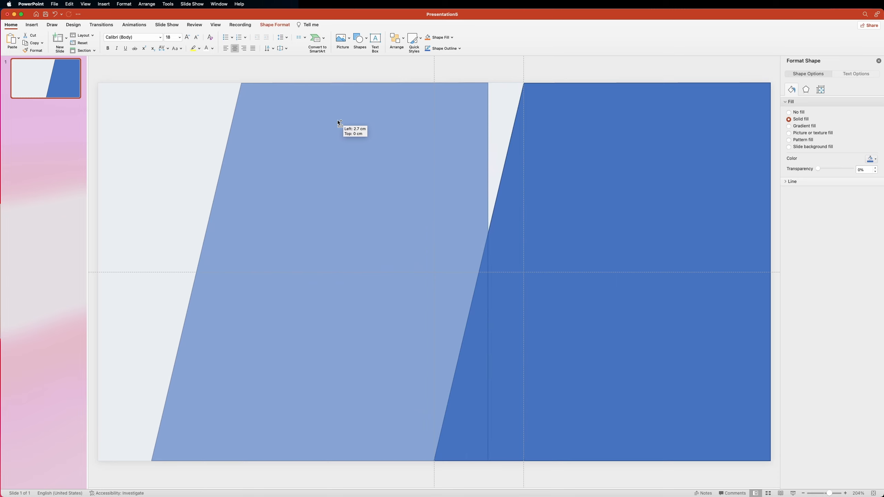
left_click_drag(339, 123, 130, 125)
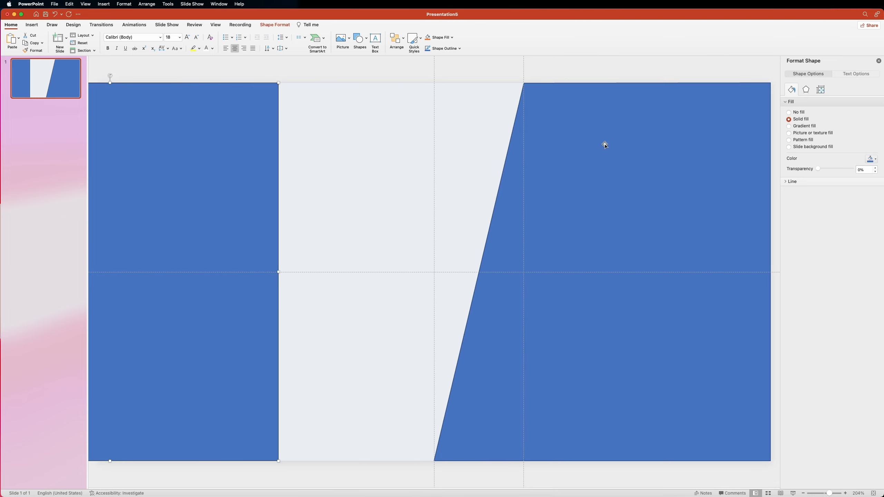
Make the slanted right panel white with no outline.
left_click(605, 144)
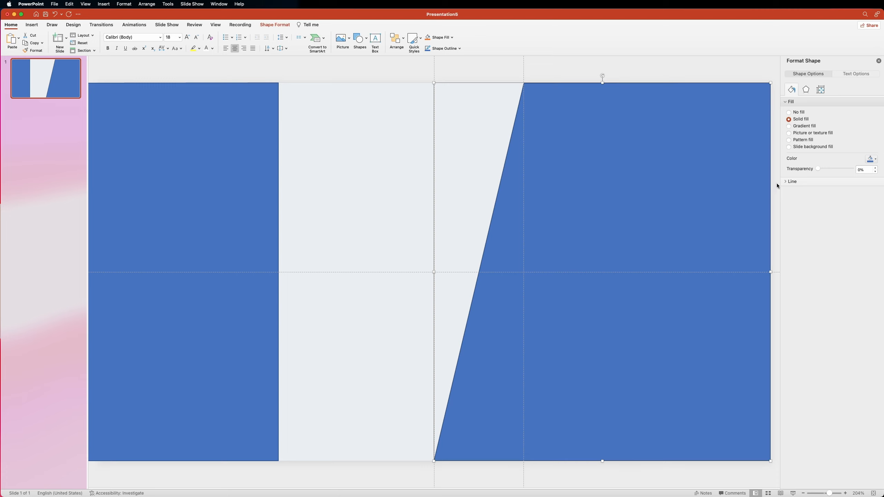
left_click(792, 181)
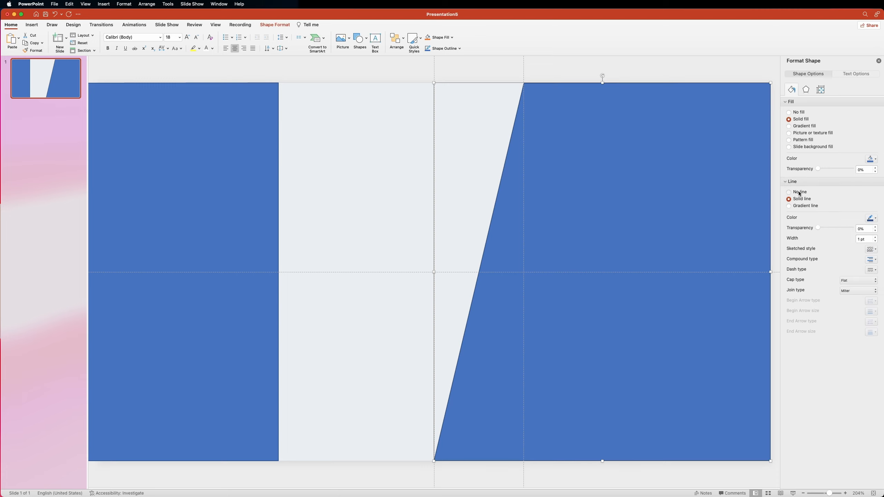
left_click(871, 158)
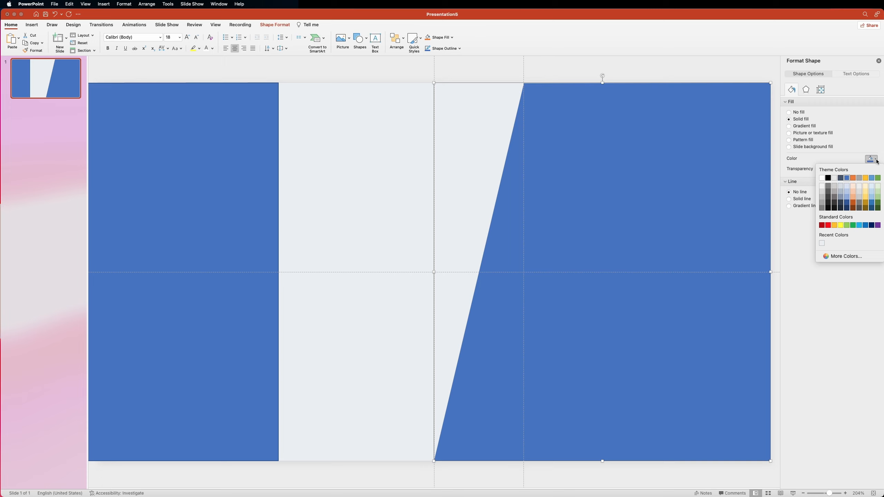
left_click(822, 185)
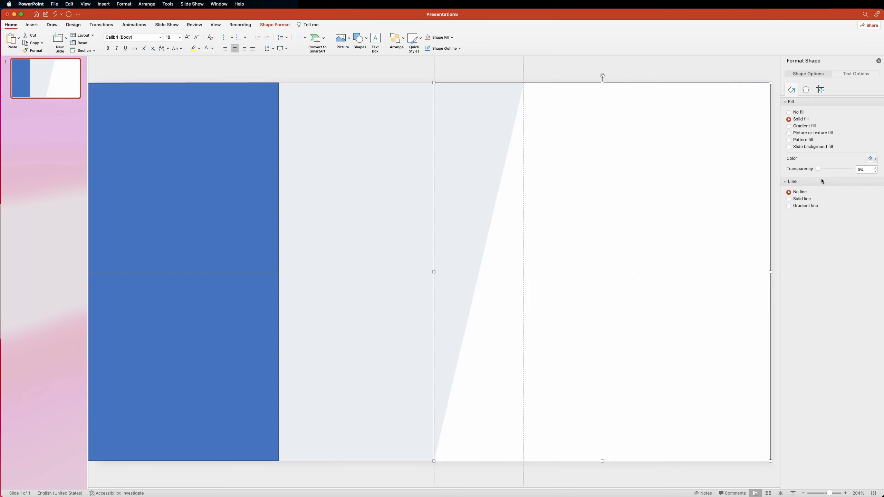
Add an outer shadow preset with 80% transparency, 60 pt blur and adjusted distance.
left_click(807, 89)
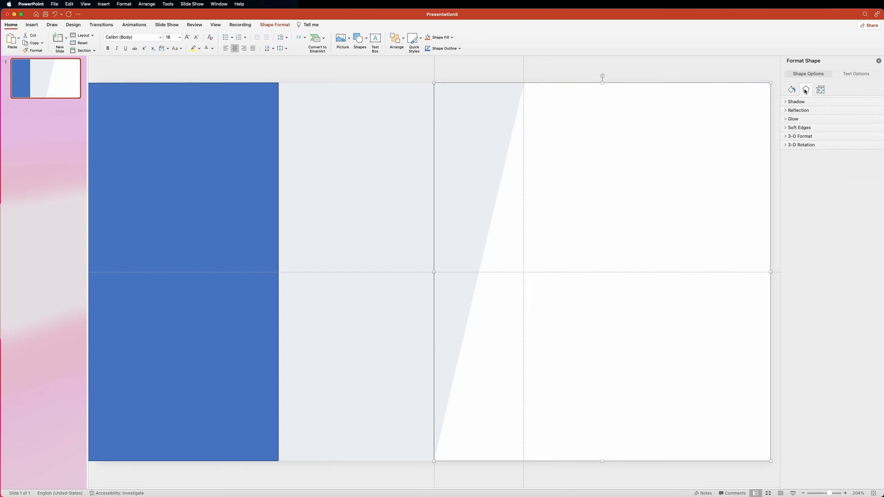
left_click(796, 101)
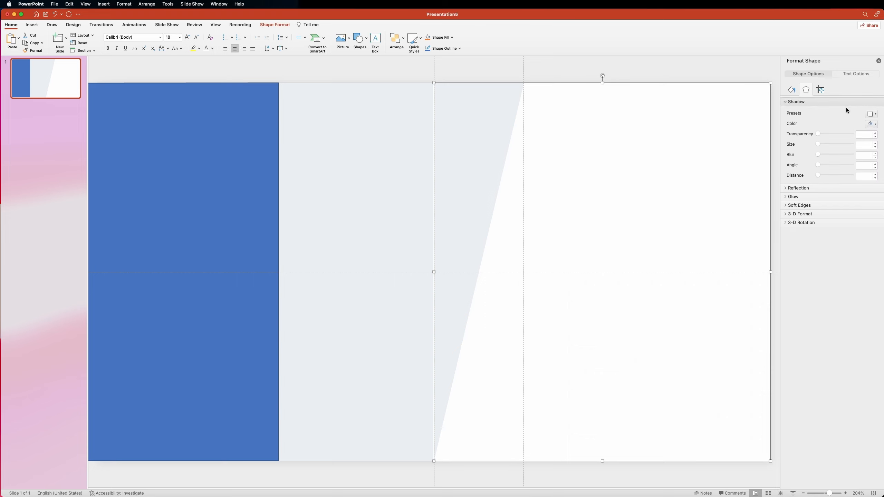
left_click(870, 114)
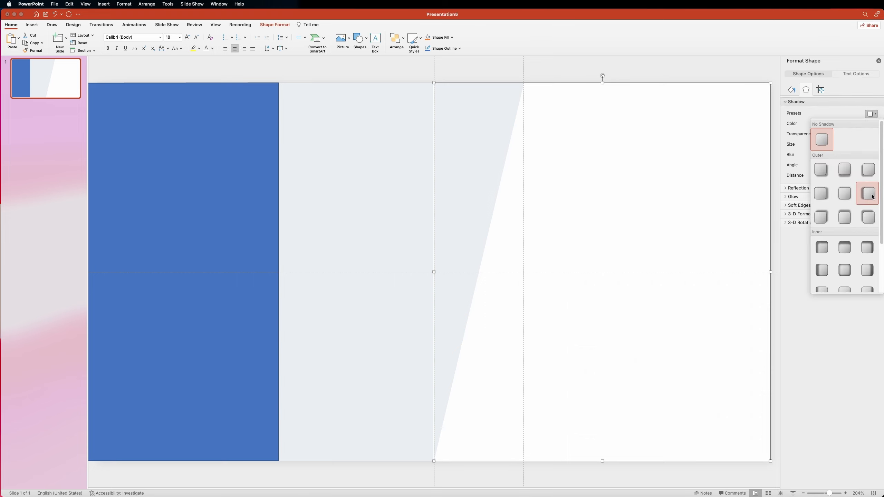
left_click(867, 193)
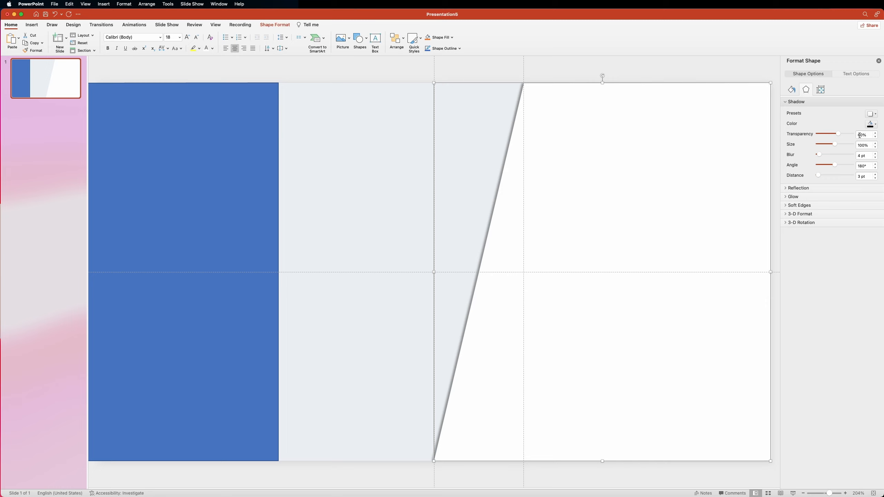
left_click(865, 134)
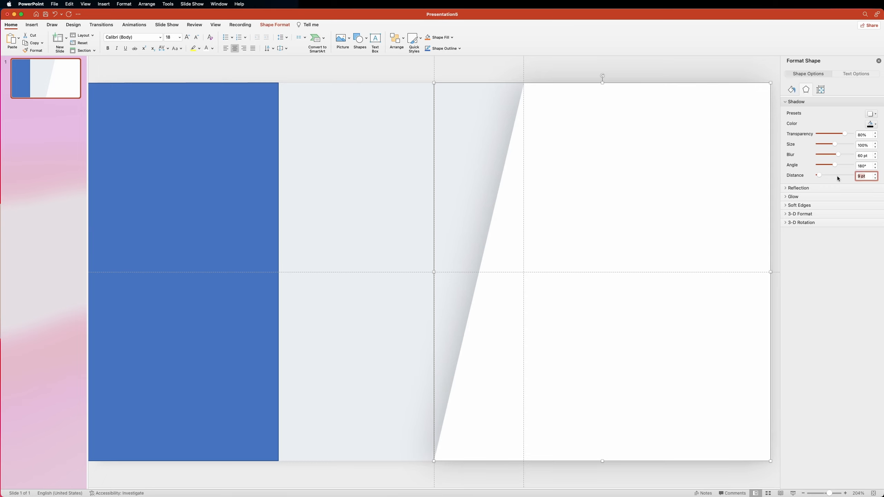
left_click(359, 39)
type("3")
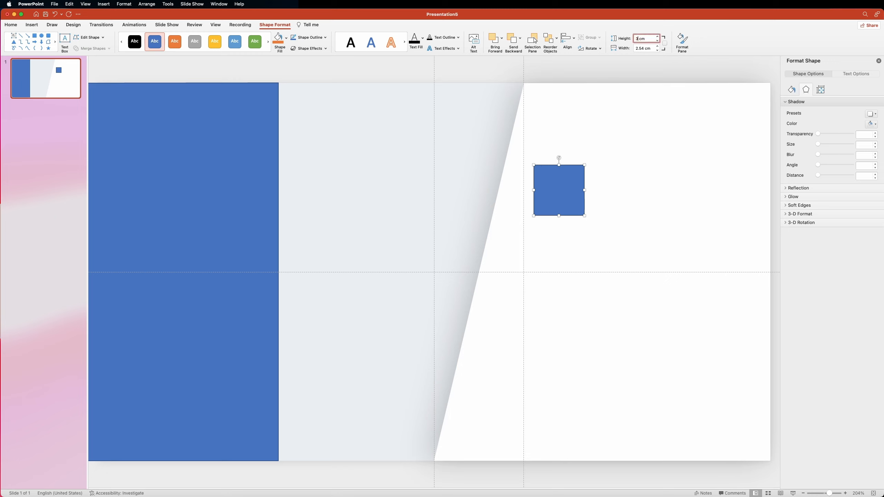
Insert a 1.5 by 3 cm triangle rotated sideways and snap it to the rectangle's right end.
left_click_drag(532, 195, 454, 195)
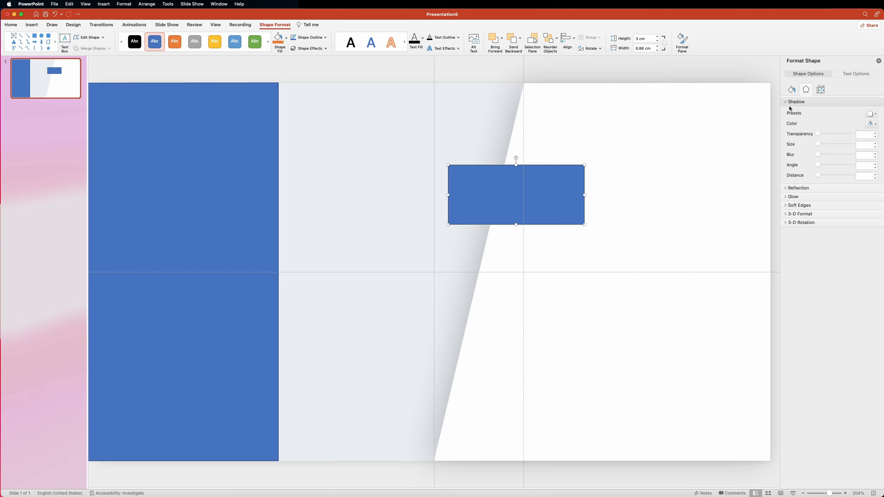
left_click(791, 90)
type("1.5")
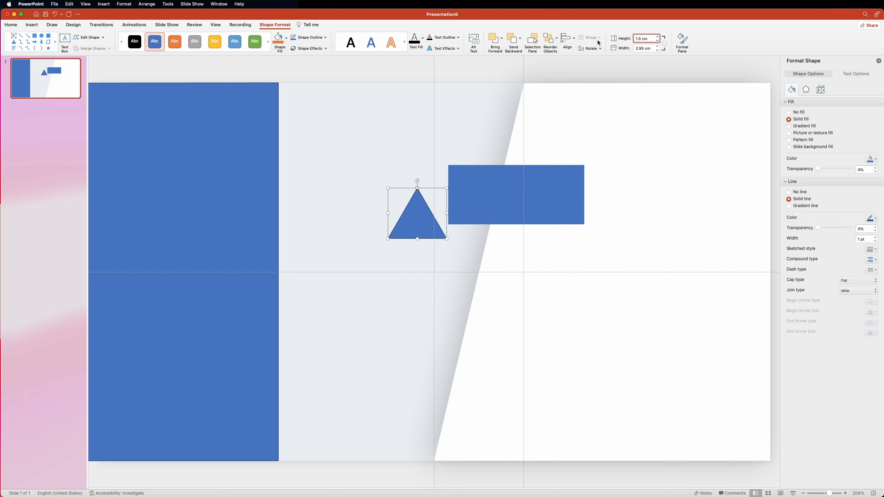
type("3 cm")
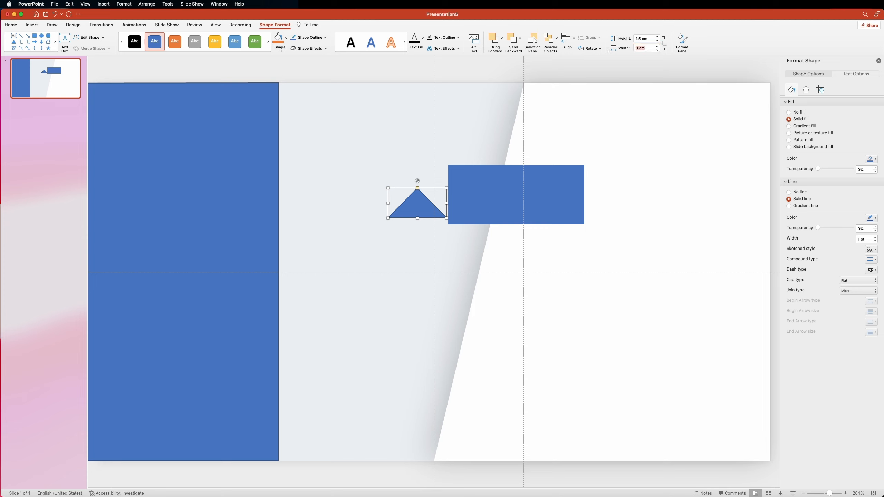
left_click(645, 48)
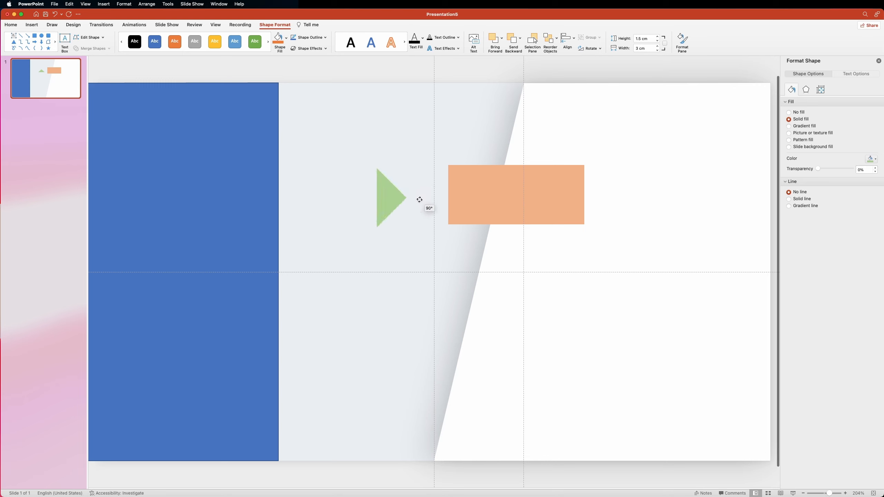
left_click_drag(392, 198, 601, 195)
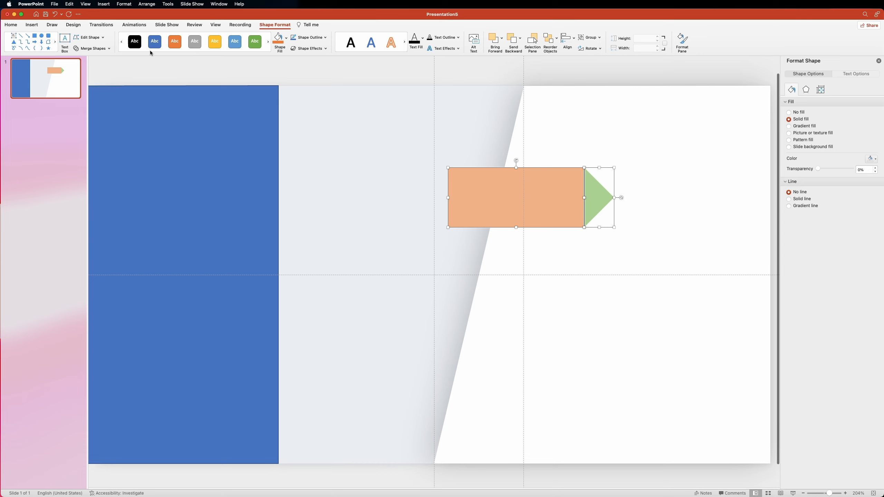
Union the rectangle and triangle into one arrow and bring the slanted shape in front of it.
left_click(92, 48)
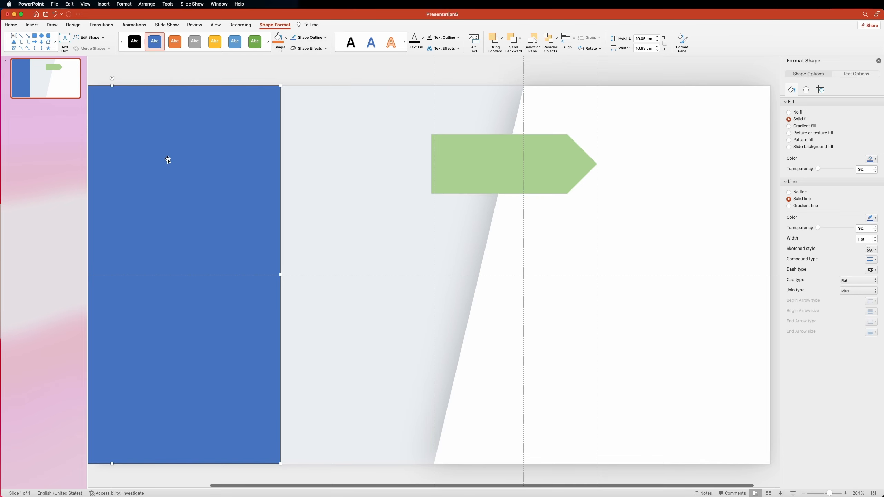
left_click_drag(170, 159, 658, 172)
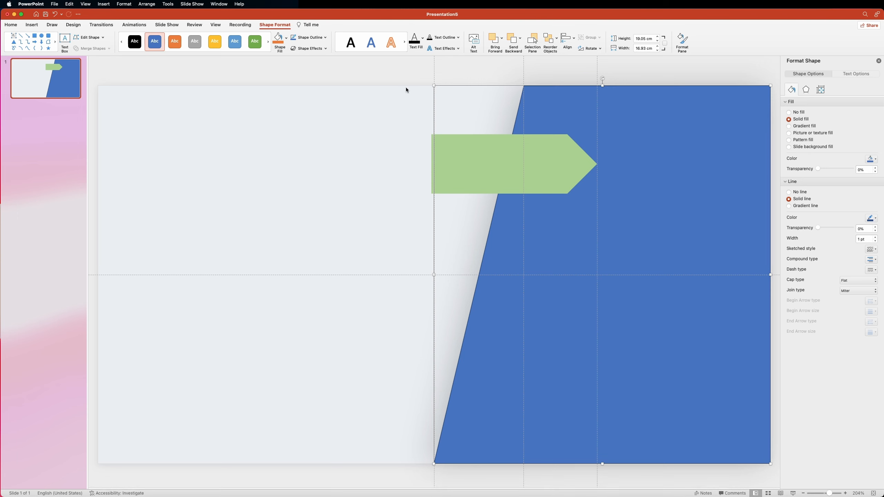
left_click(495, 41)
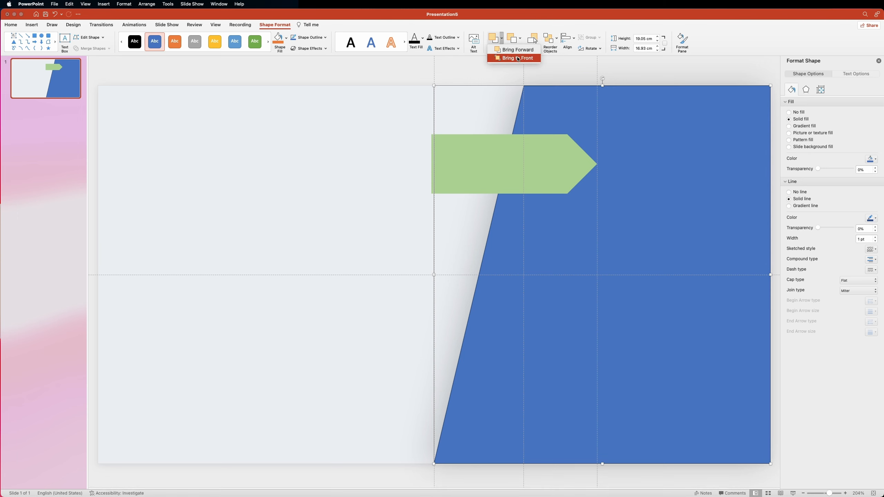
left_click(514, 58)
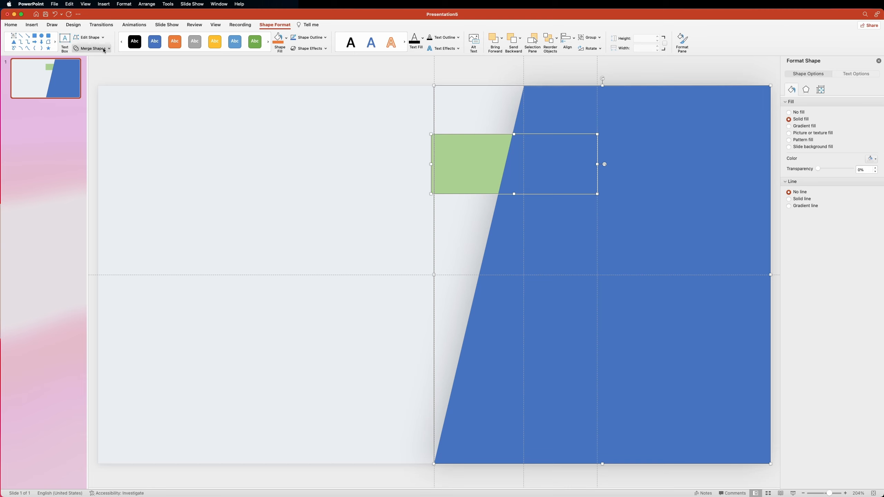
Fragment the arrow along the slanted shape's edge.
left_click(92, 49)
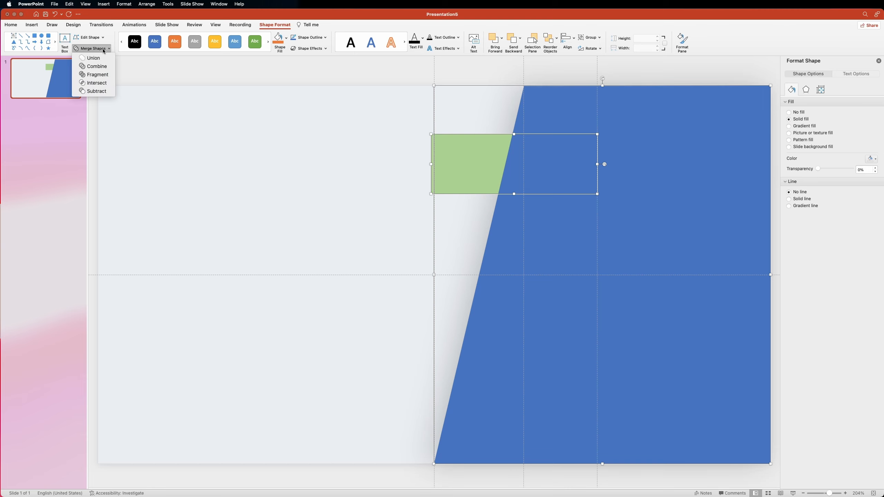
left_click(93, 58)
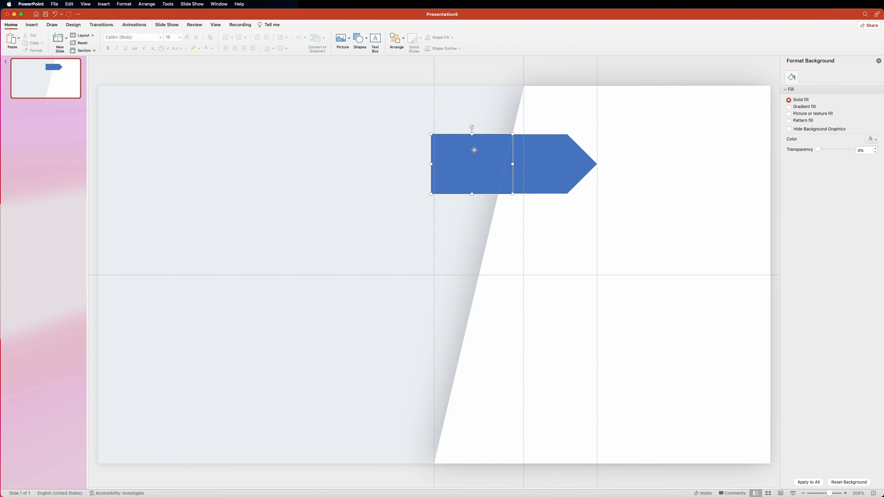
Delete the leftover left fragment and centre a bold white 48 pt Poppins '01' on the arrow tab.
key("Delete")
type("01")
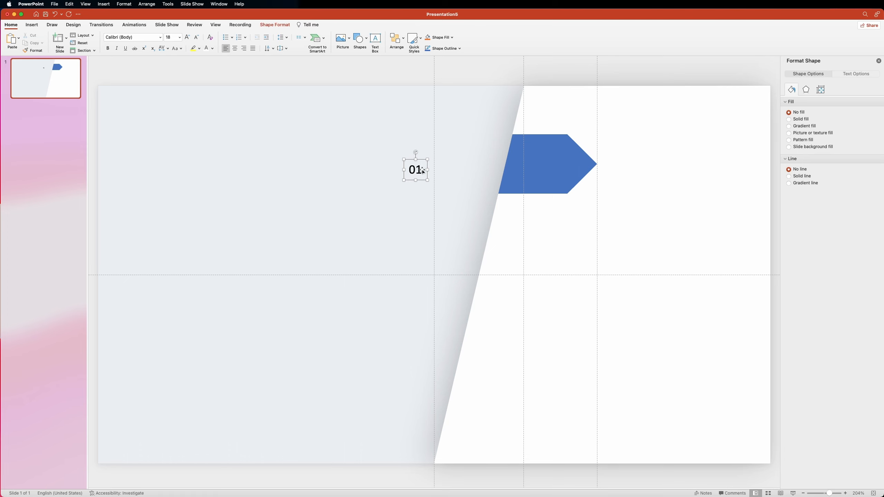
left_click(160, 37)
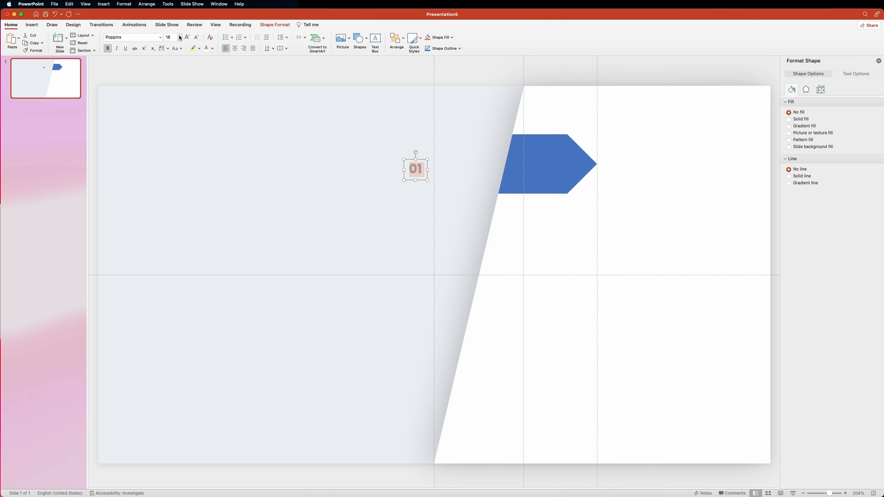
left_click(179, 37)
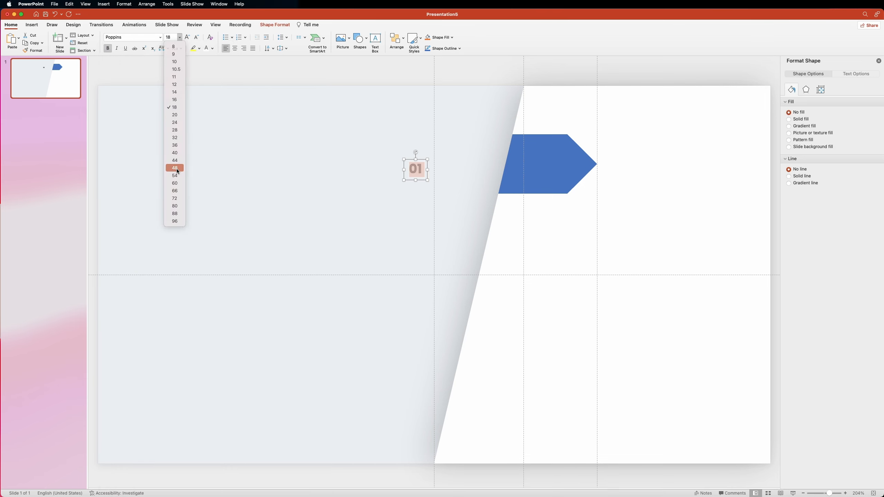
left_click(174, 167)
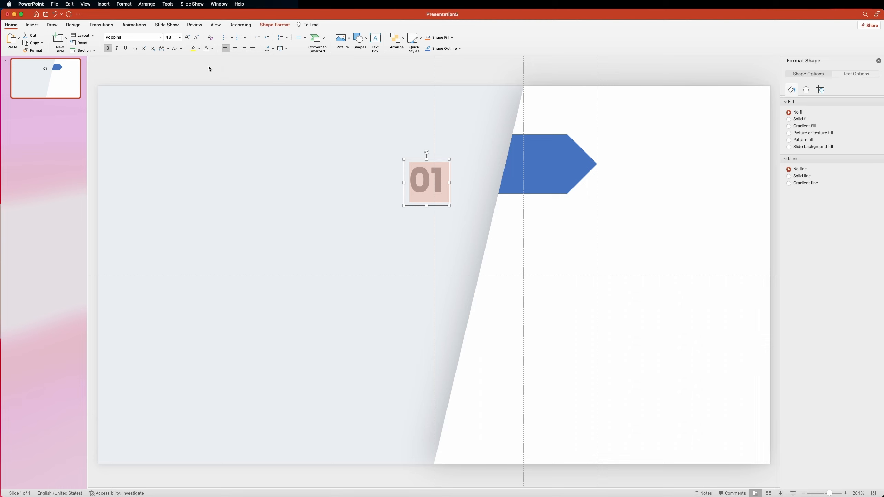
left_click_drag(427, 182, 542, 164)
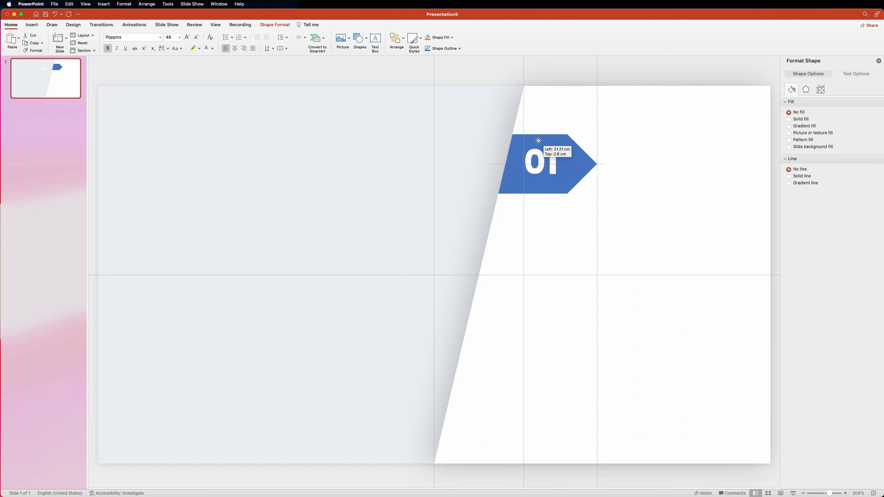
left_click_drag(539, 140, 537, 143)
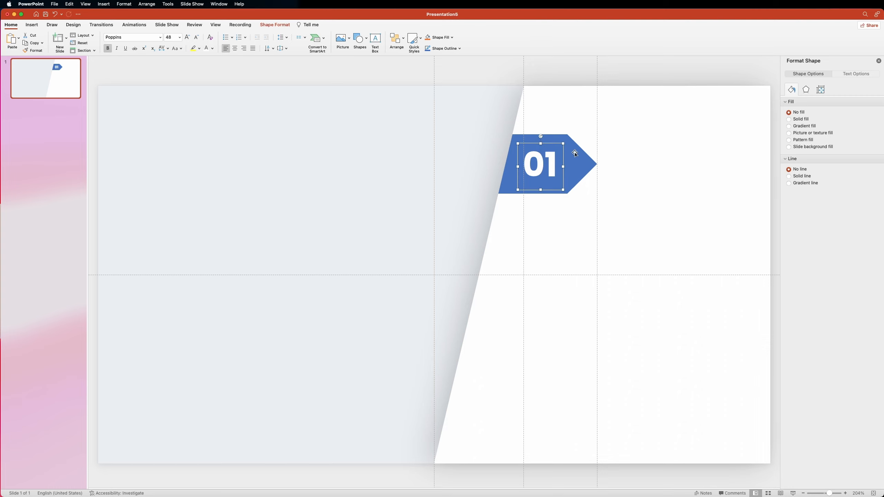
Copy the tab and its number downward four times along the slanted edge, numbered 01 to 05.
left_click_drag(540, 164, 527, 222)
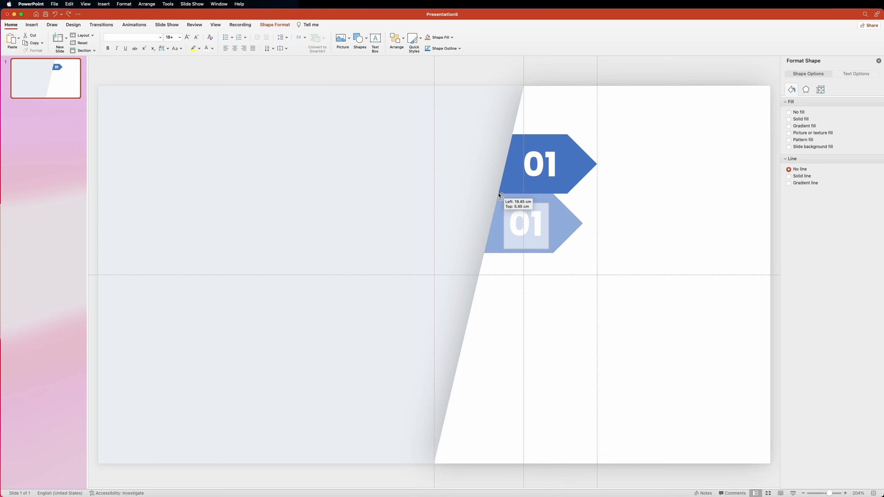
left_click(525, 224)
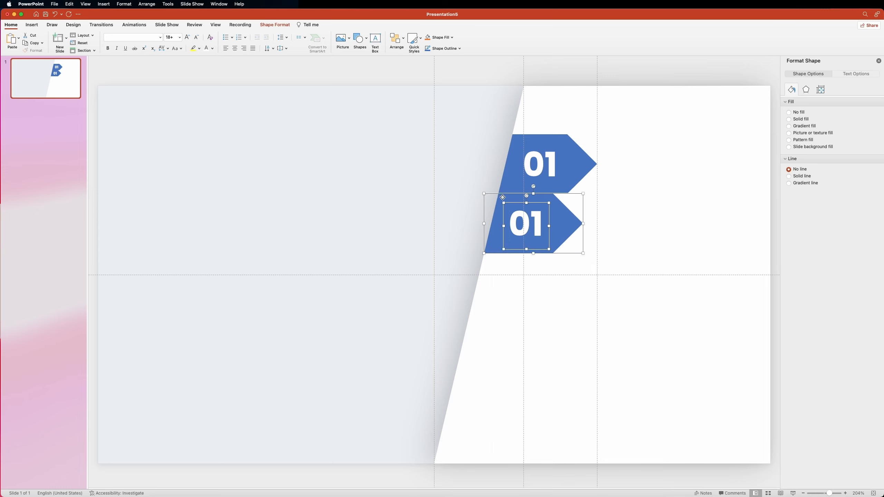
left_click_drag(524, 222, 511, 282)
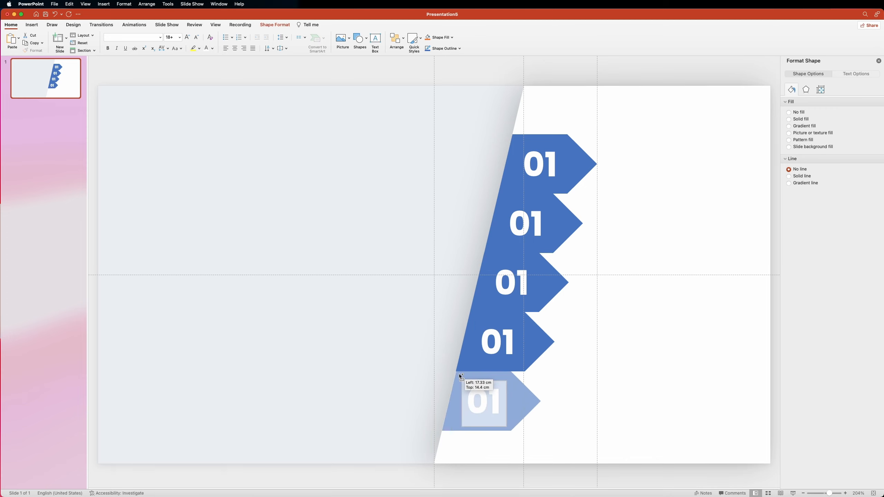
left_click(484, 402)
type("05")
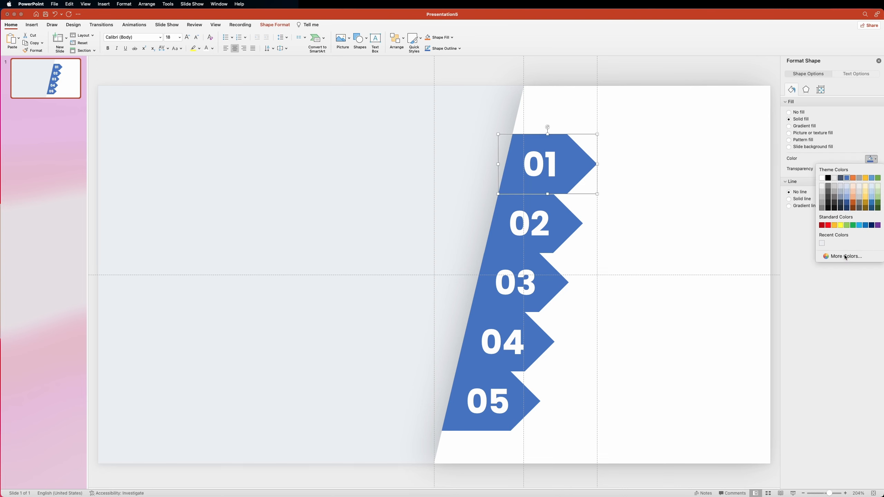
Recolour tabs 01 pink, 02 dark navy and 03 a custom blue starting 0053.
left_click(845, 256)
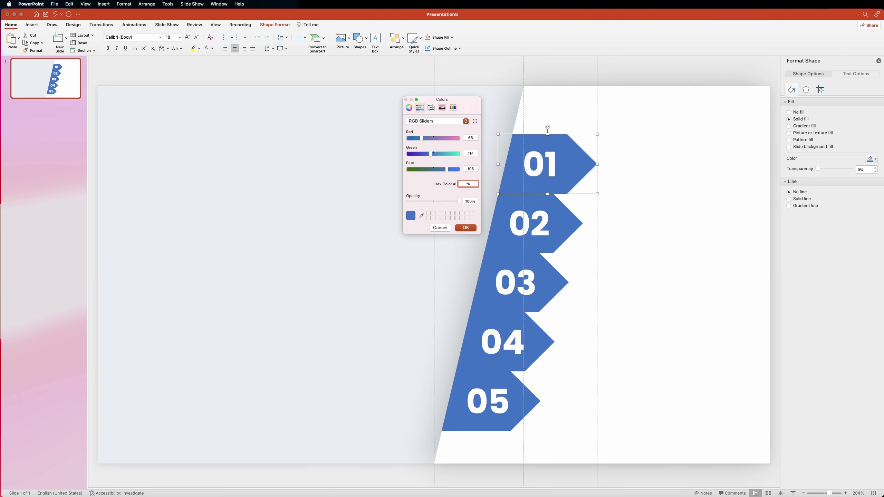
left_click(465, 228)
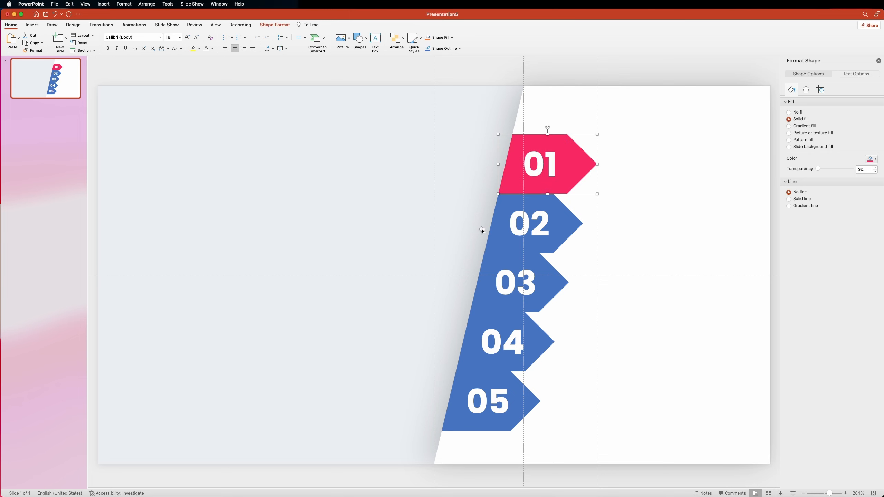
left_click(529, 222)
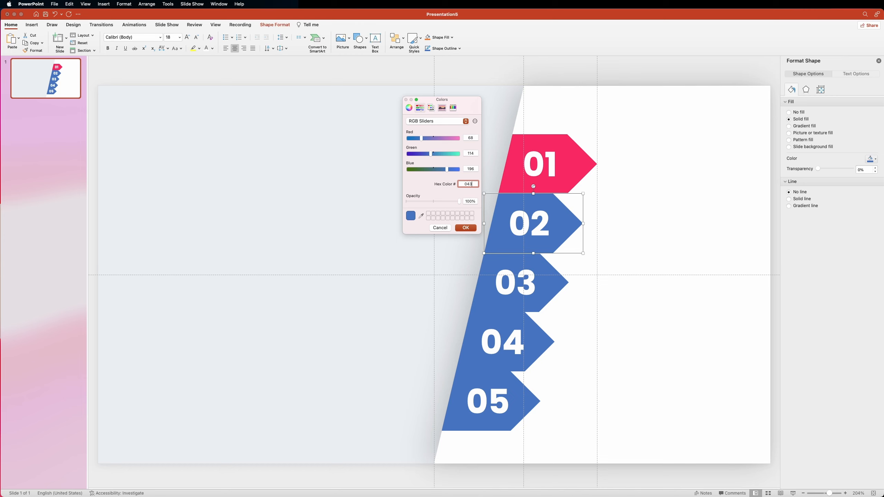
left_click(465, 228)
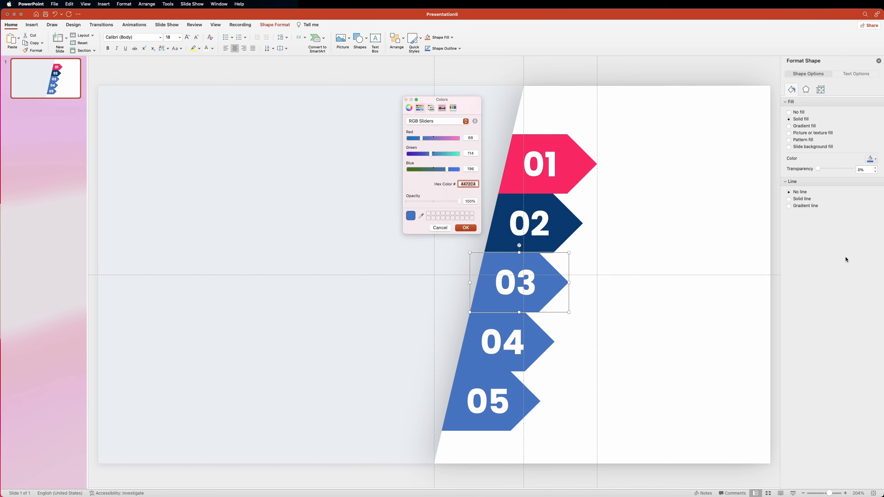
type("0053")
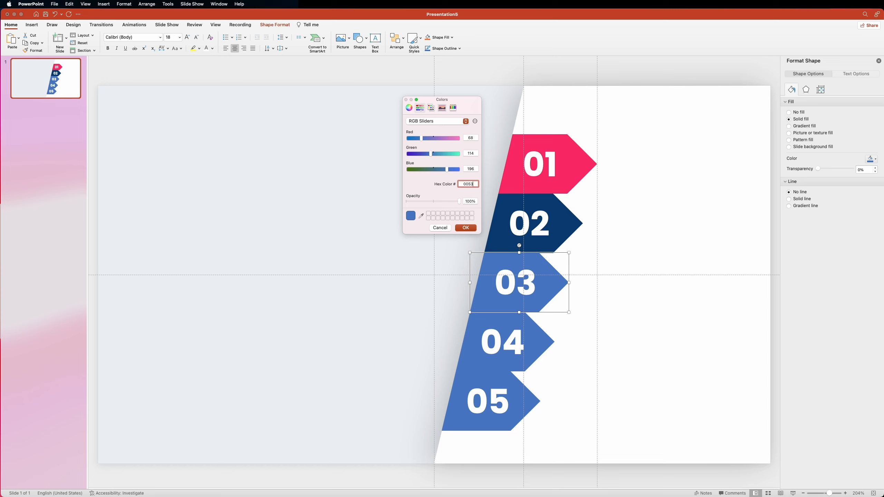
left_click(465, 227)
type("188ac")
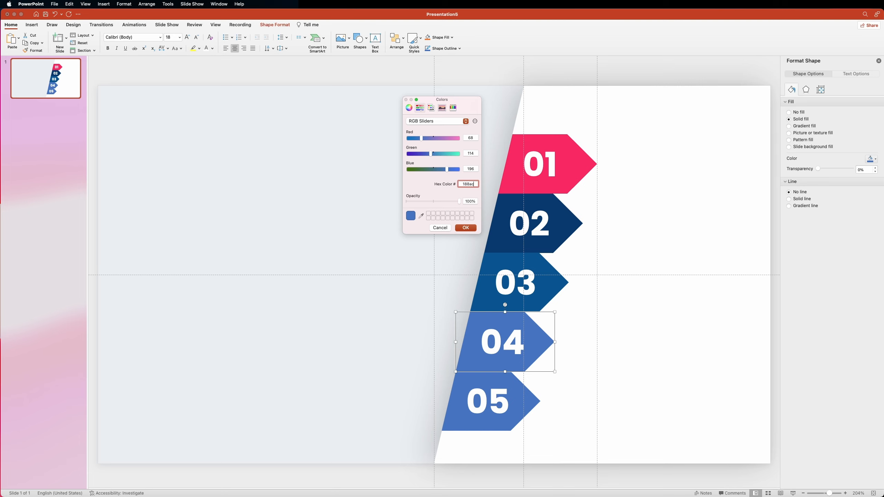
Give tab 04 a lighter blue and tab 05 light blue 14a7de so the colours fade downward.
left_click(465, 228)
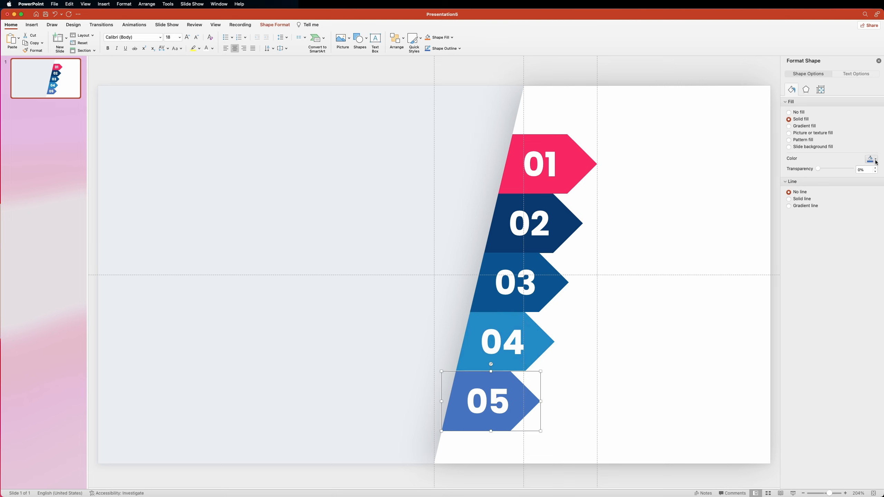
left_click(870, 159)
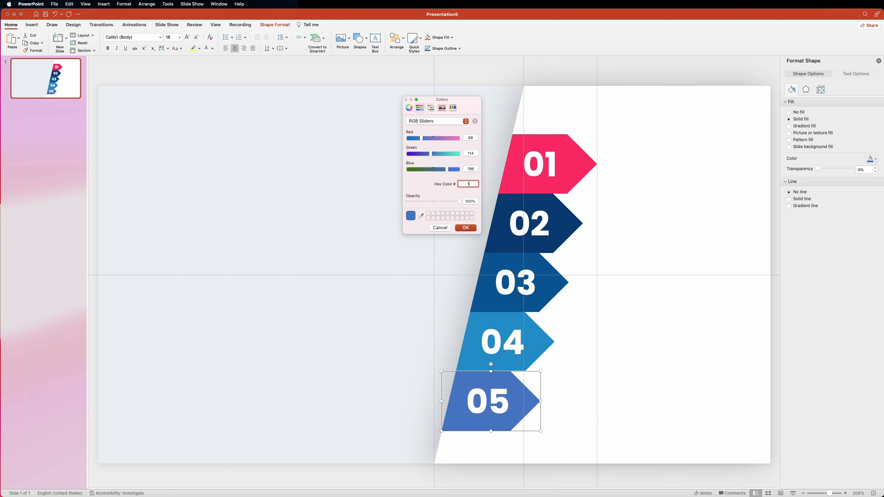
type("14a7de")
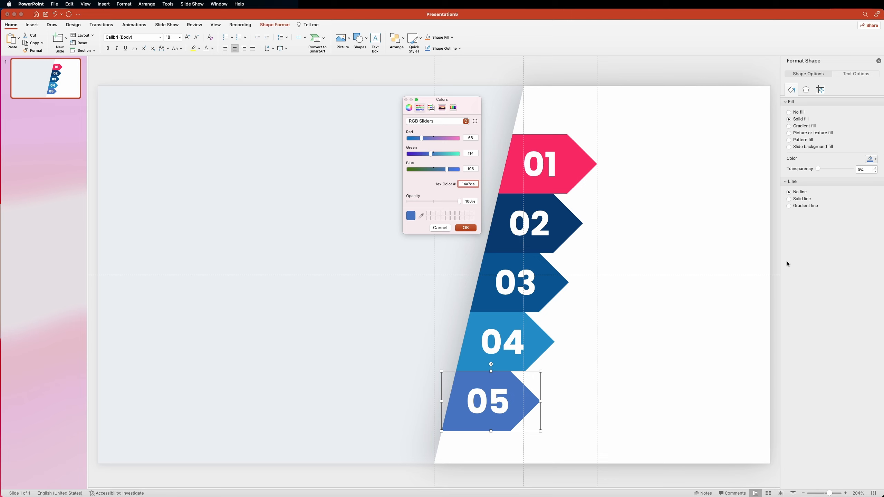
left_click(465, 228)
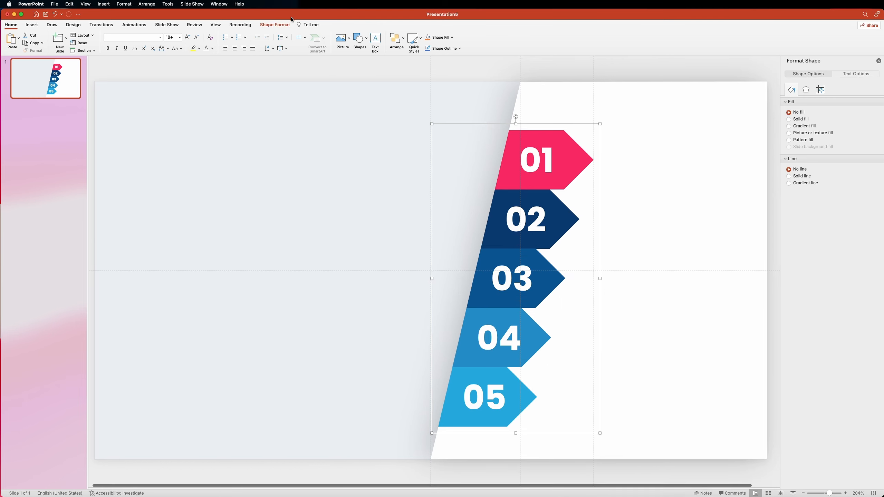
Align the five-tab stack to the vertical middle of the slide.
left_click(275, 24)
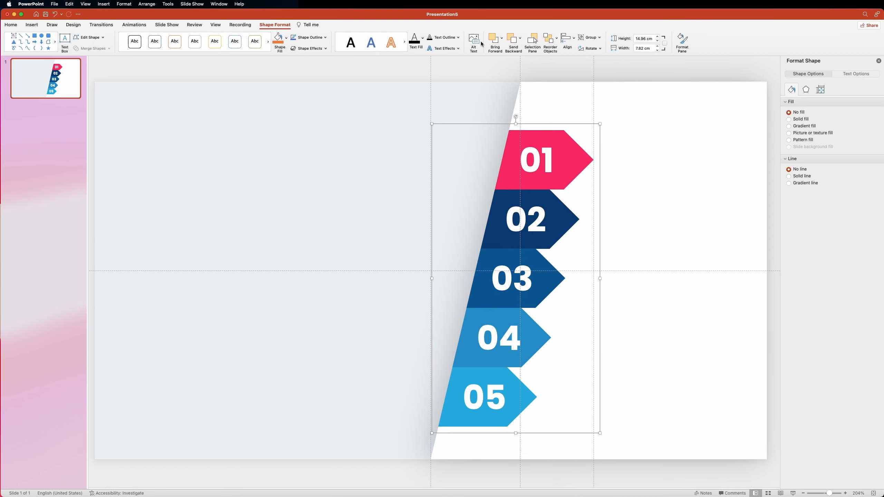
left_click(566, 42)
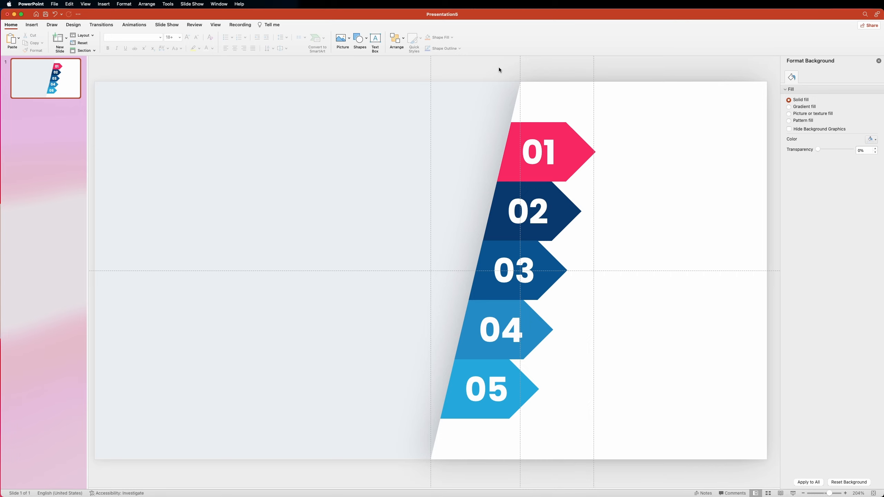
Draw a 3 cm tall rectangle and stretch it from the slide's left edge past tab 01, level with it.
left_click(359, 39)
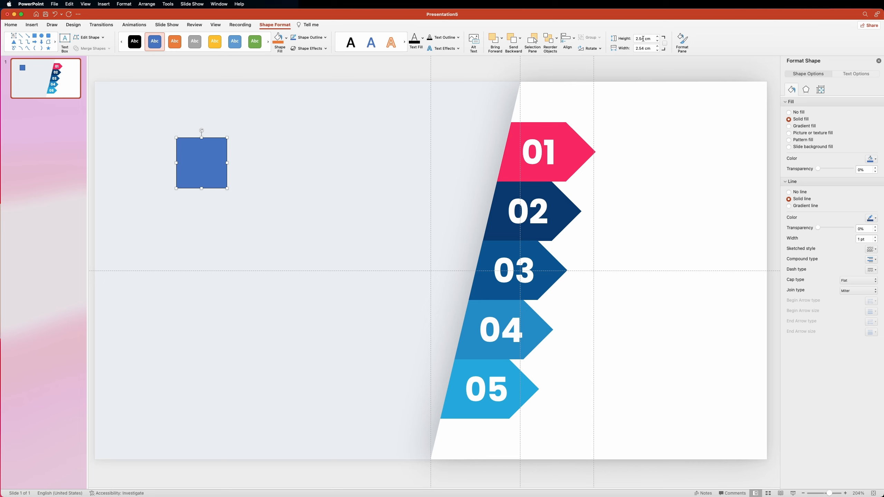
type("3 cm")
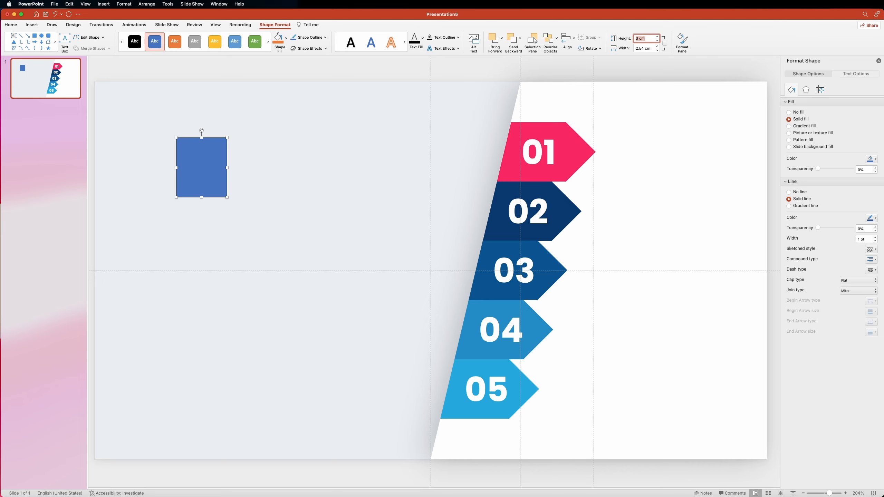
left_click_drag(201, 167, 123, 161)
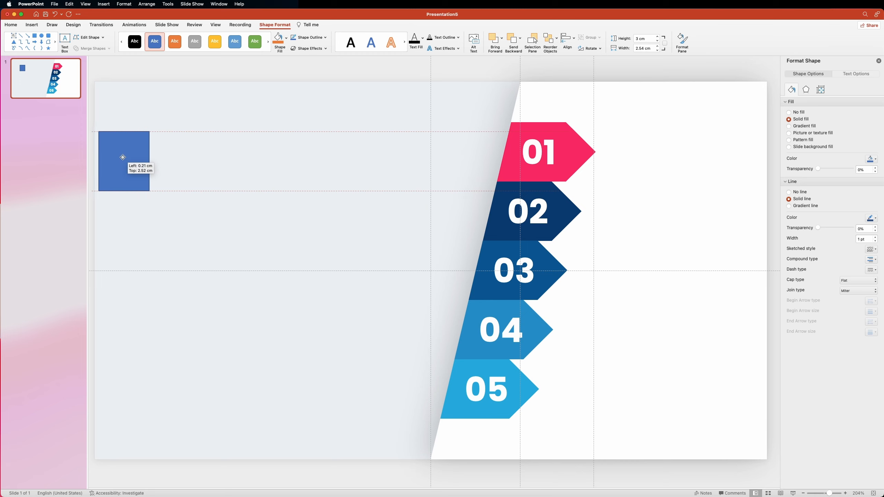
left_click_drag(149, 160, 335, 162)
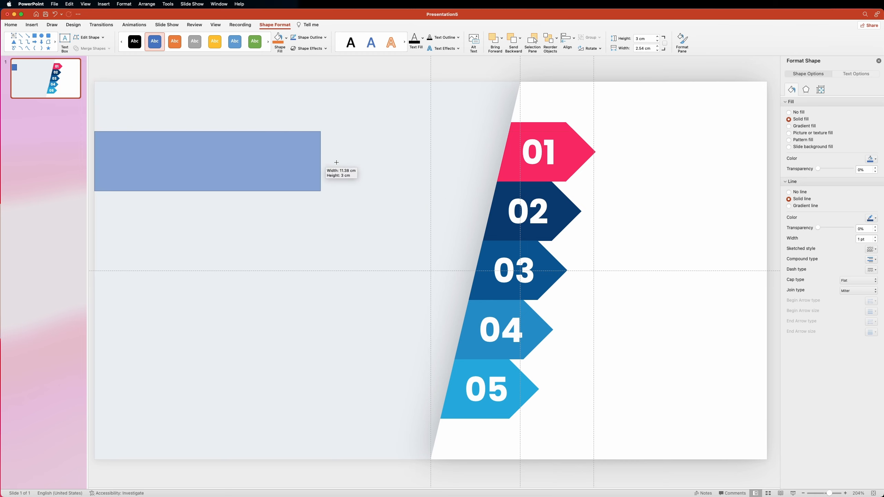
left_click_drag(320, 161, 581, 161)
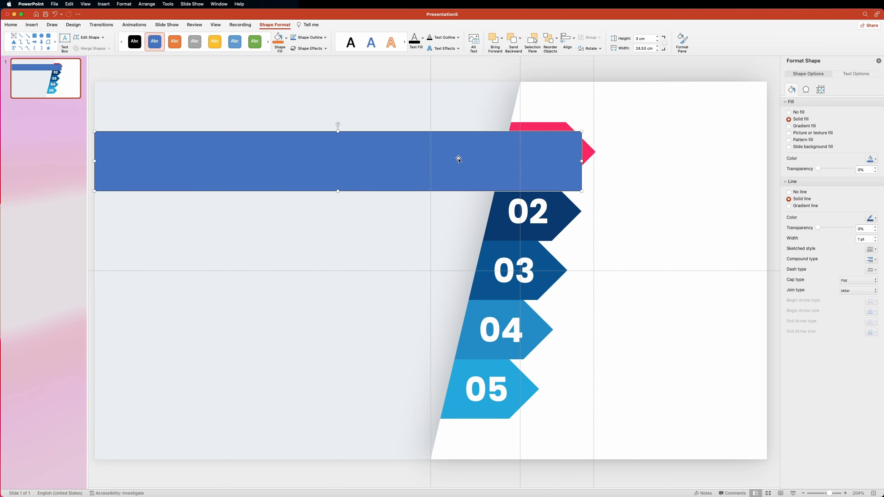
left_click_drag(458, 159, 455, 153)
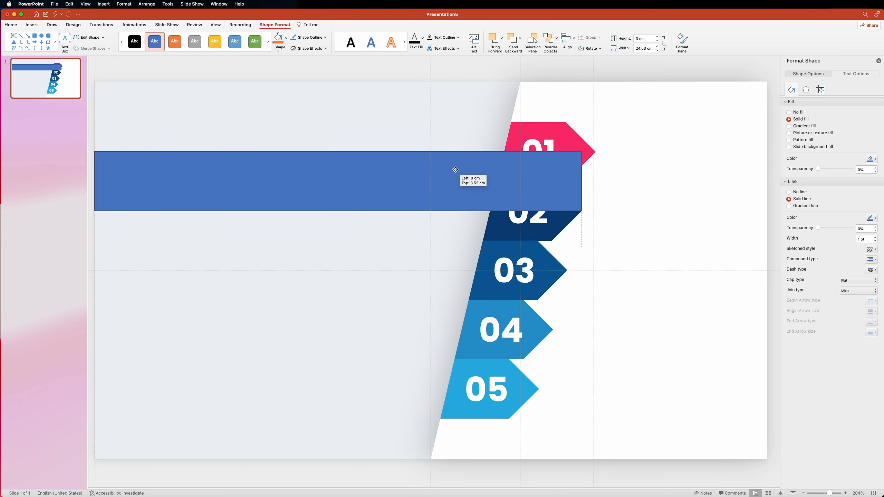
left_click_drag(455, 170, 455, 171)
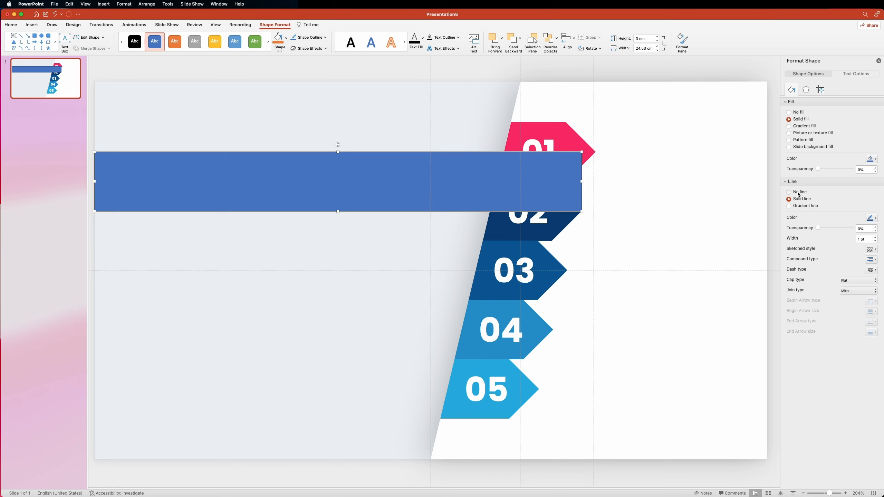
Remove the bar's outline by setting Line to No line.
left_click(789, 192)
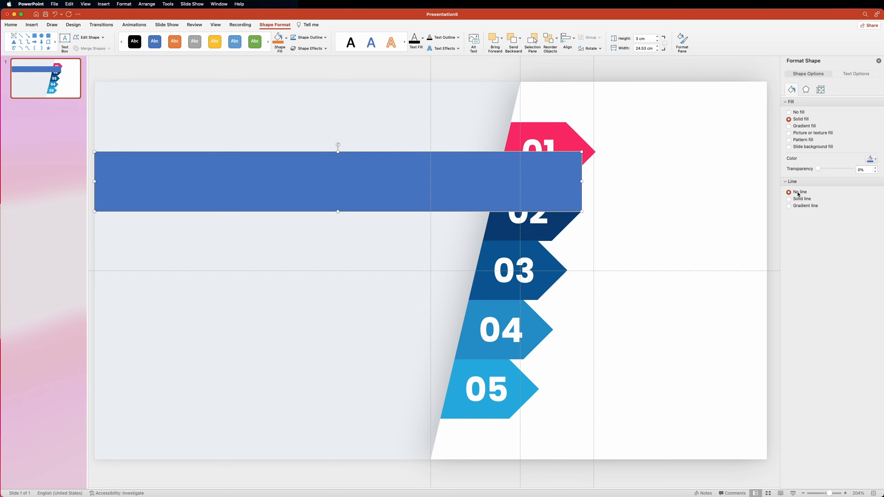
left_click(870, 158)
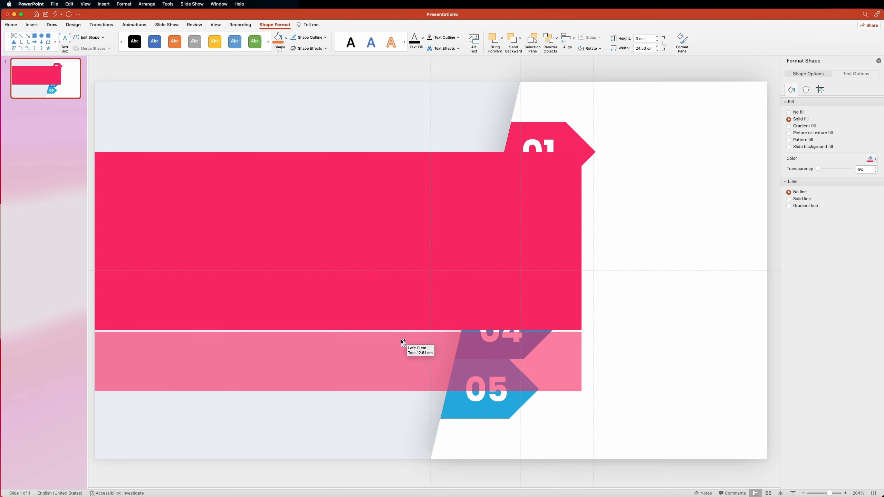
Recolour the duplicated bars from Recent Colors, giving the bottom bar tab 05's light blue.
left_click(875, 158)
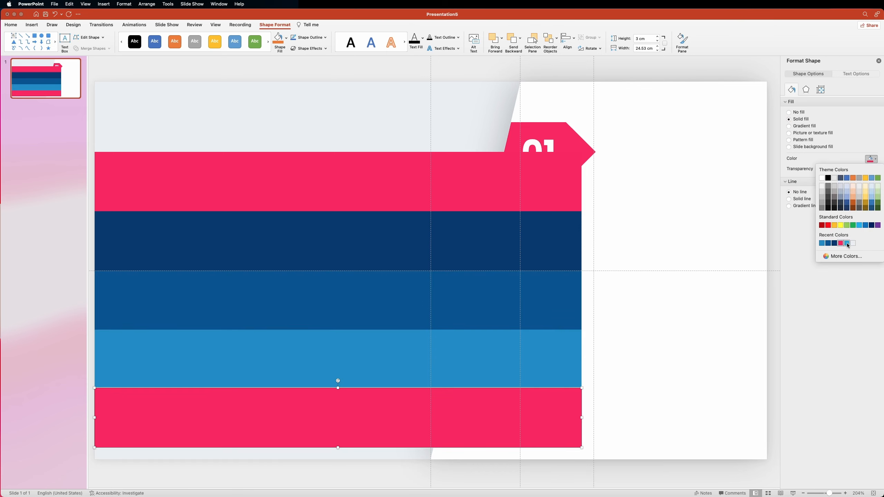
left_click(846, 243)
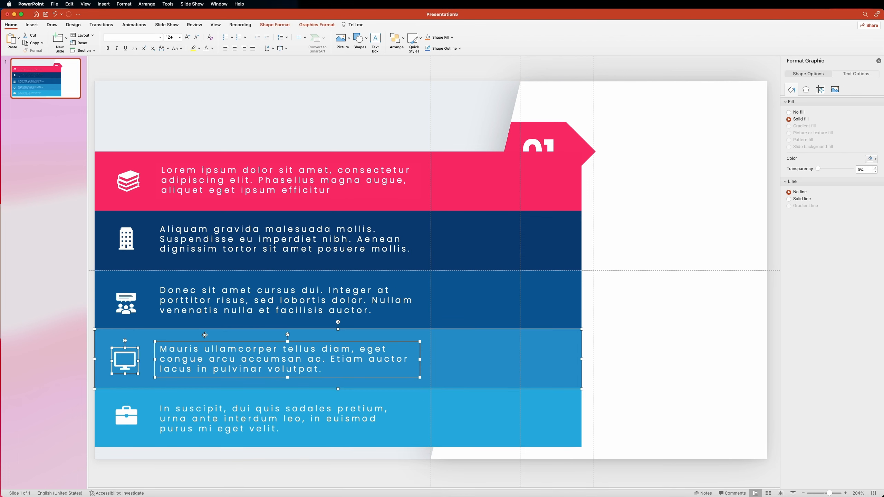
Place white icons and Lorem ipsum text boxes on the coloured bars.
left_click(282, 299)
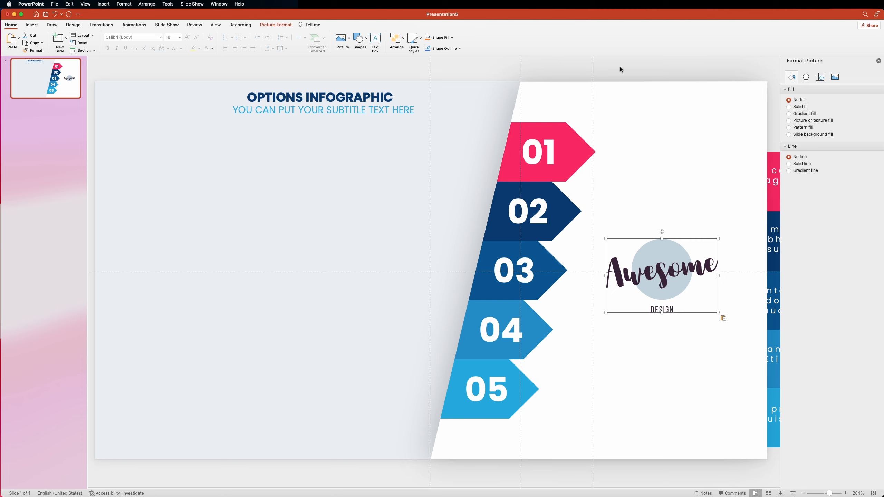
Place the Awesome Design logo on the white panel and deselect it.
left_click(382, 248)
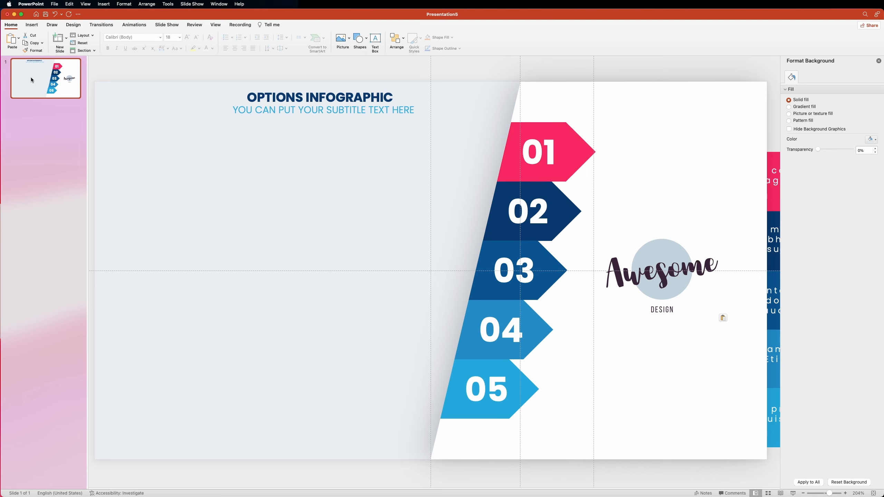
Duplicate the infographic slide and switch to the new second slide.
left_click(60, 45)
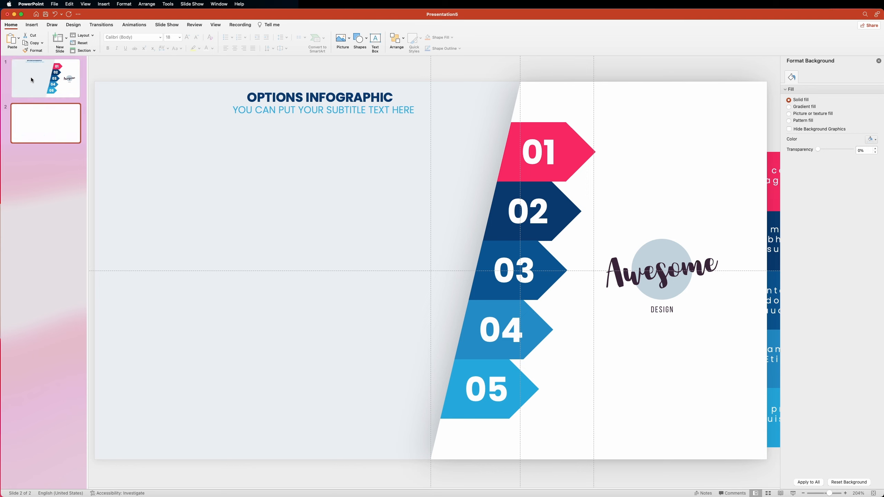
left_click(45, 123)
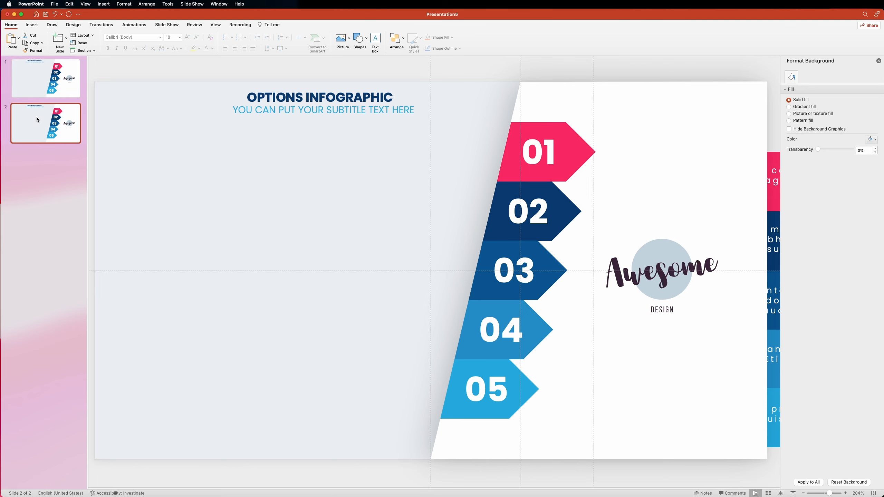
Apply the Morph transition to the second slide and check it.
left_click(100, 25)
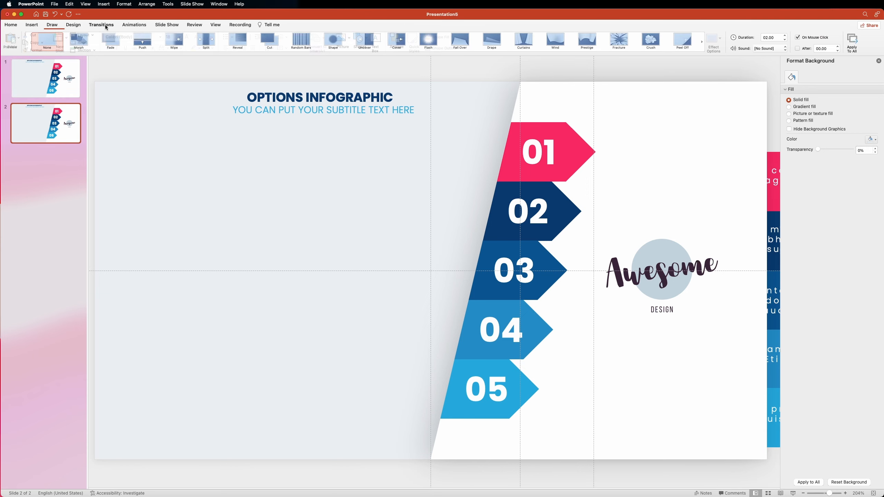
left_click(80, 41)
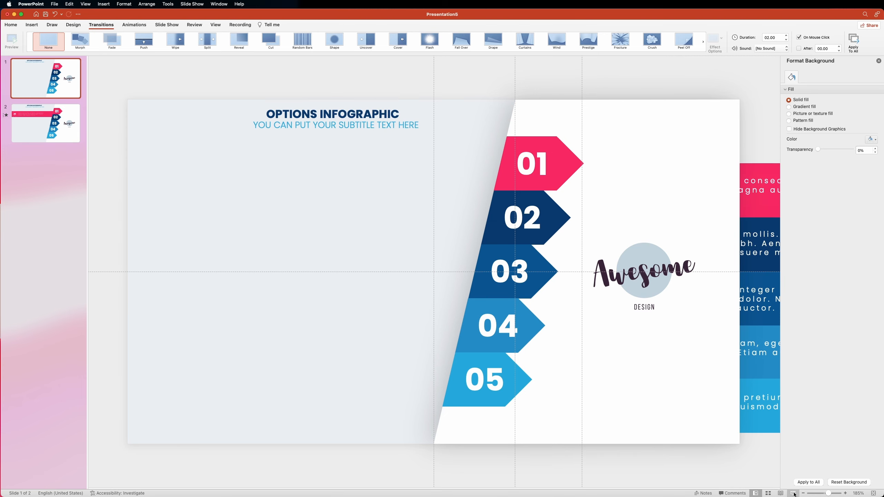
left_click(45, 123)
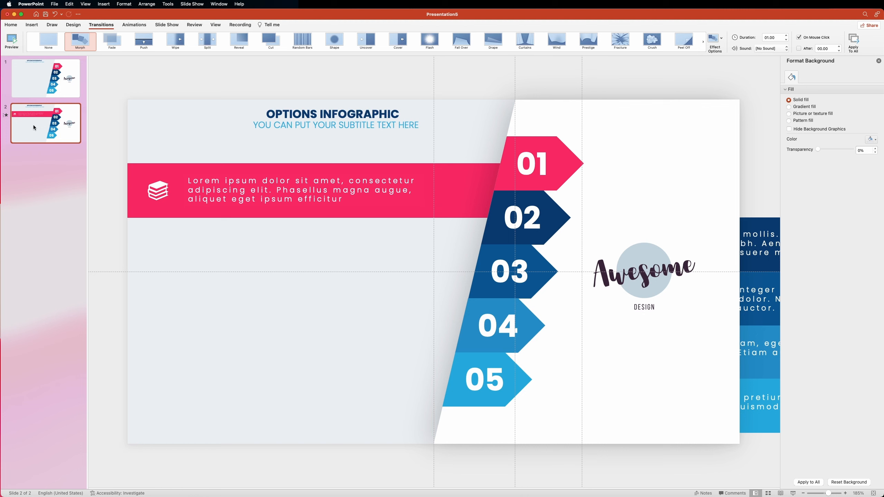